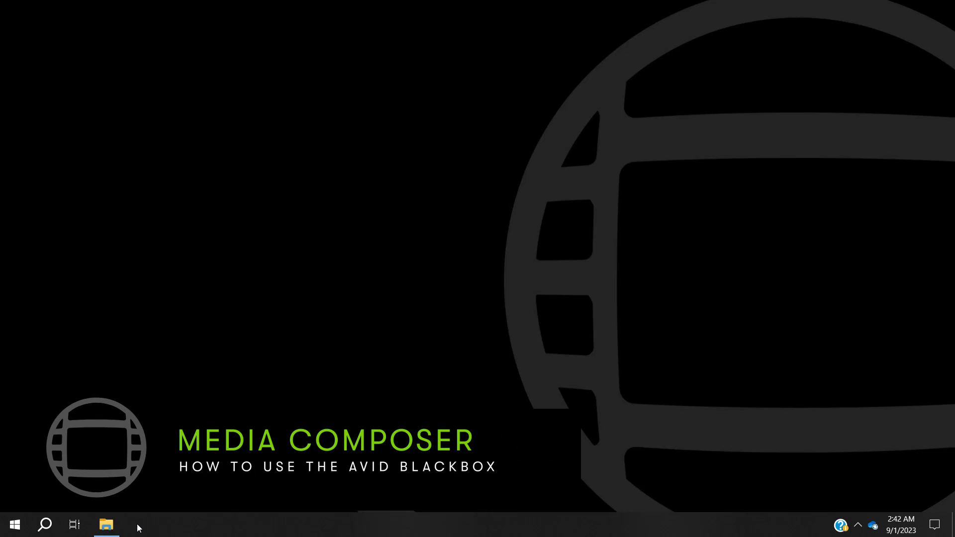
Launch AvidBlackBoxClient7.5.exe from the extracted AvidBlackBoxClient7.5 folder in Downloads.
click(106, 524)
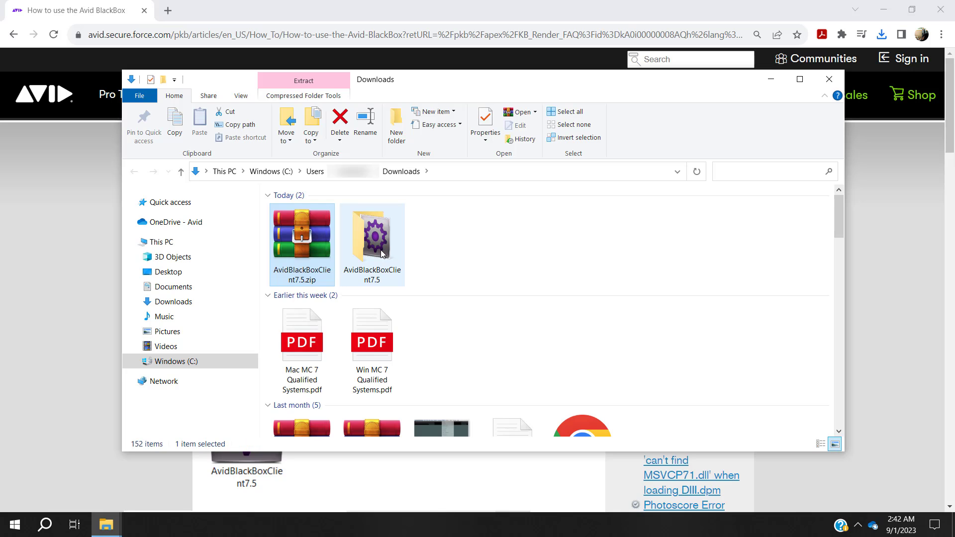
double_click(372, 234)
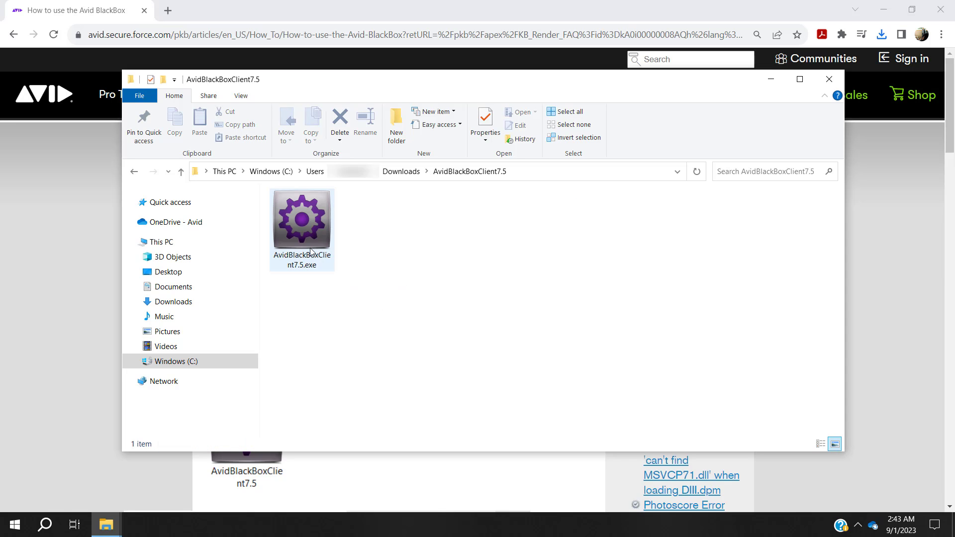
double_click(302, 217)
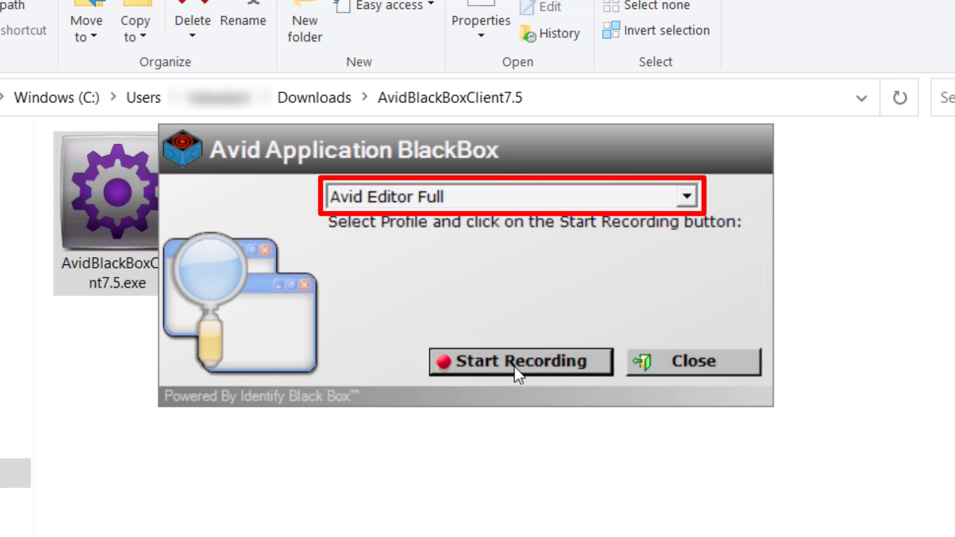
Start an Avid Editor Full recording, accept the sensitive data warning, and return to Media Composer.
click(521, 362)
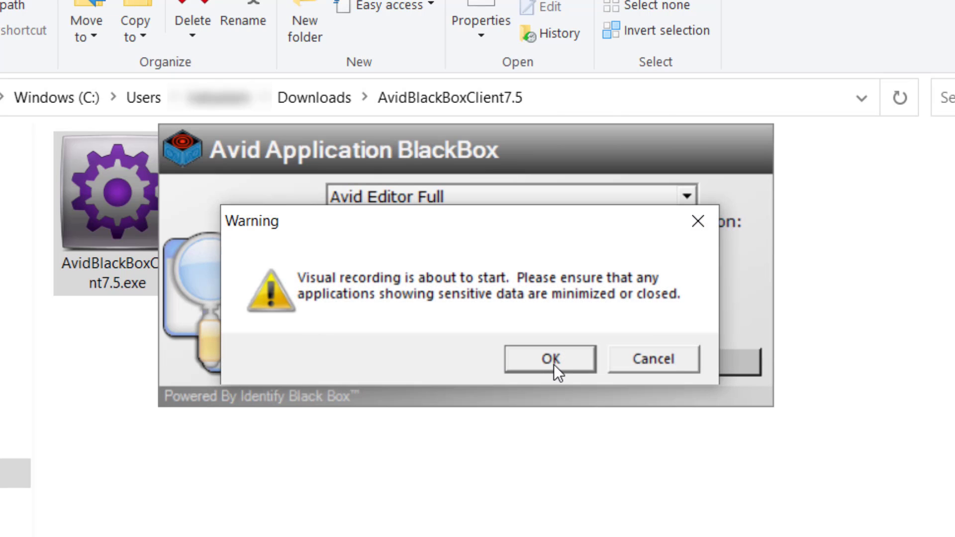
click(547, 359)
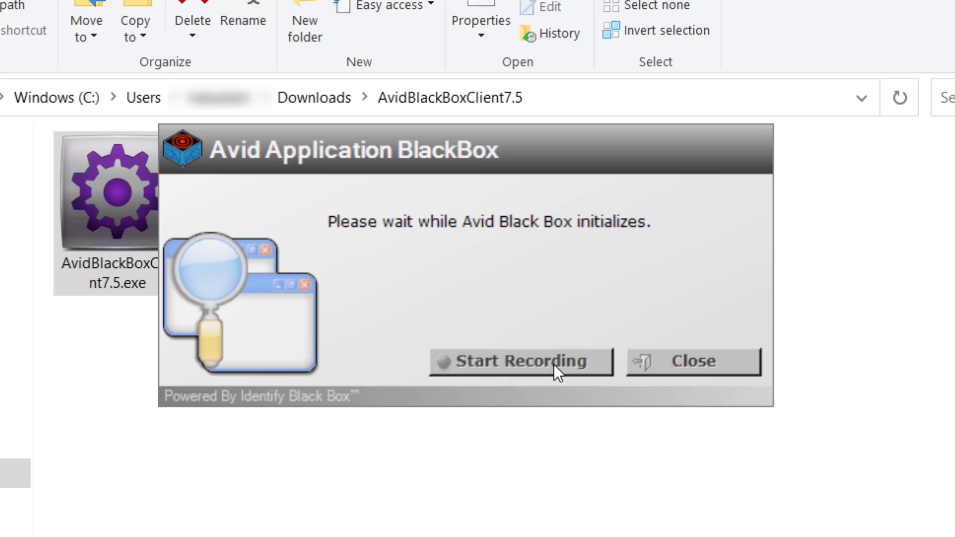
click(517, 361)
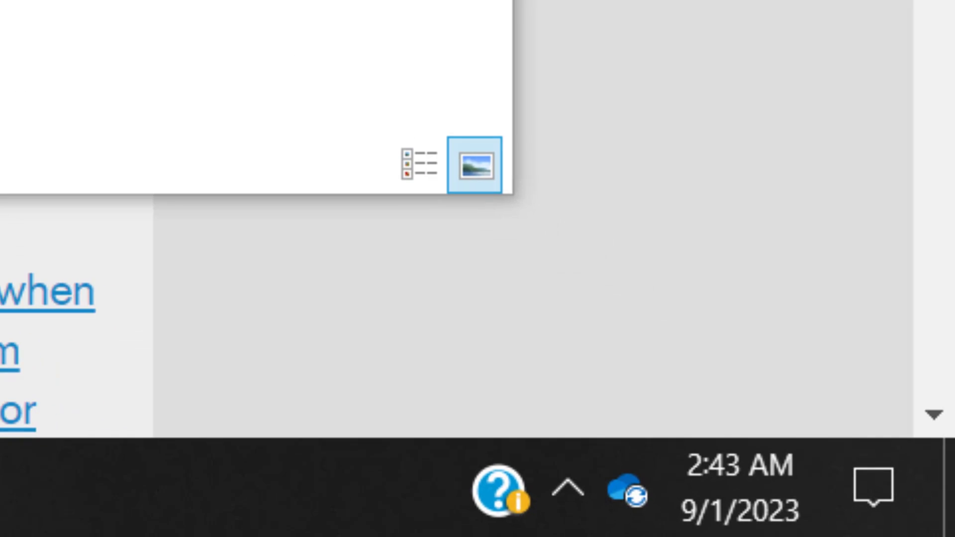
click(567, 481)
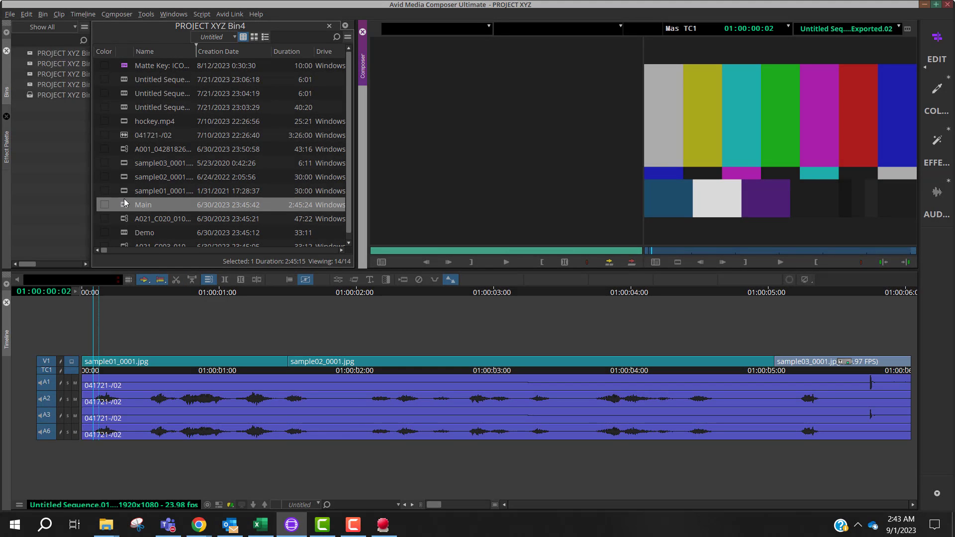
Select the Main sequence, stop recording, and open the folder holding the new .asl log.
click(144, 204)
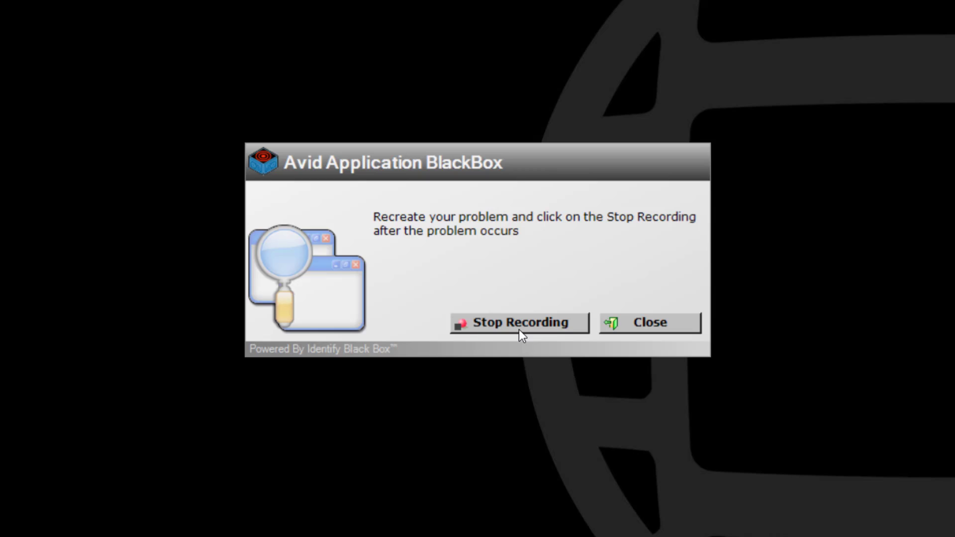
click(519, 322)
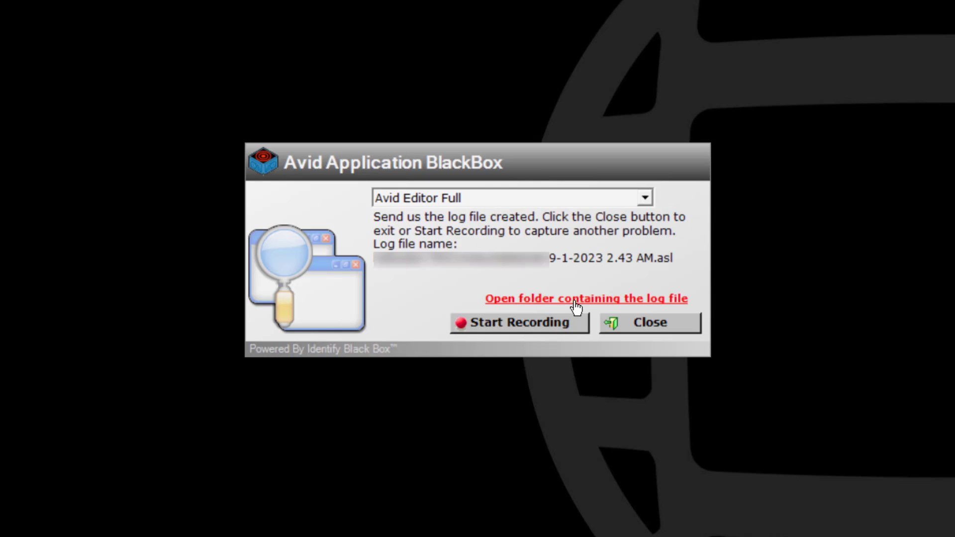
click(586, 299)
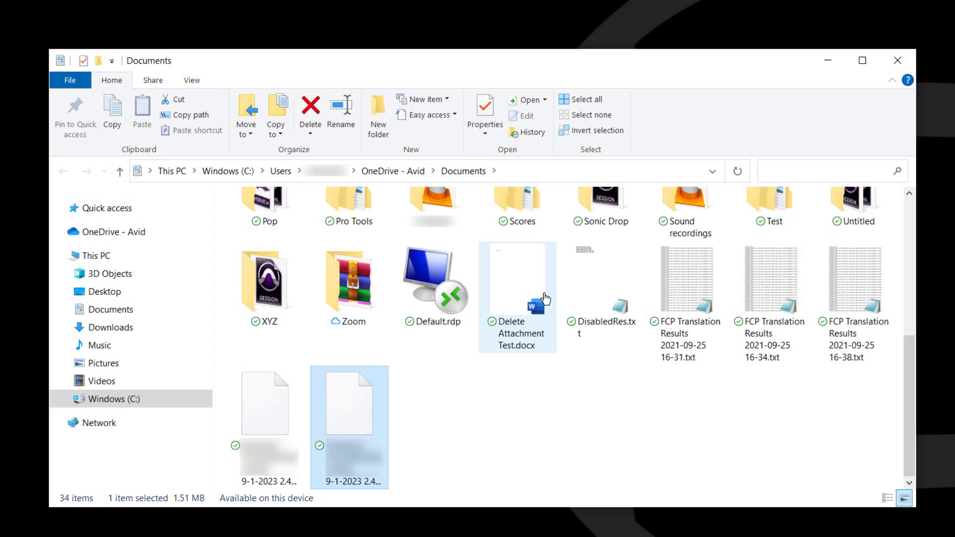